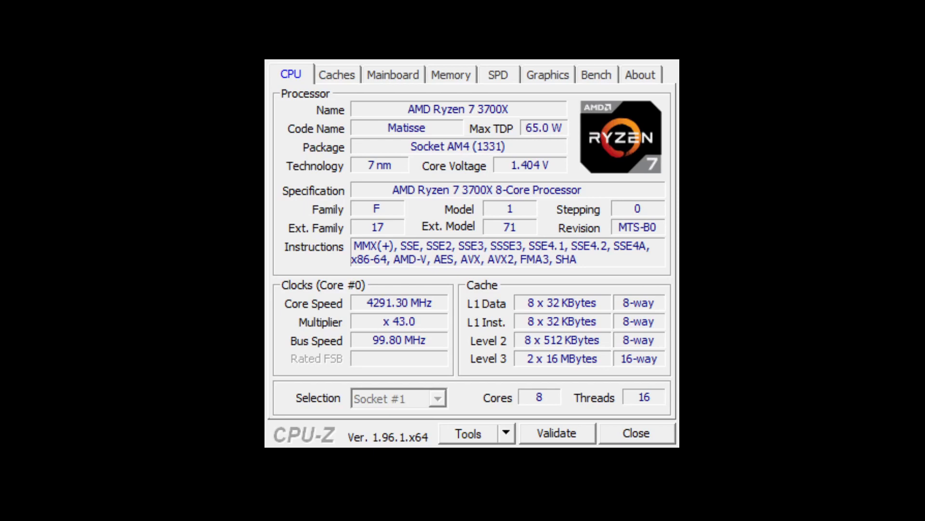
mouse_move(376, 98)
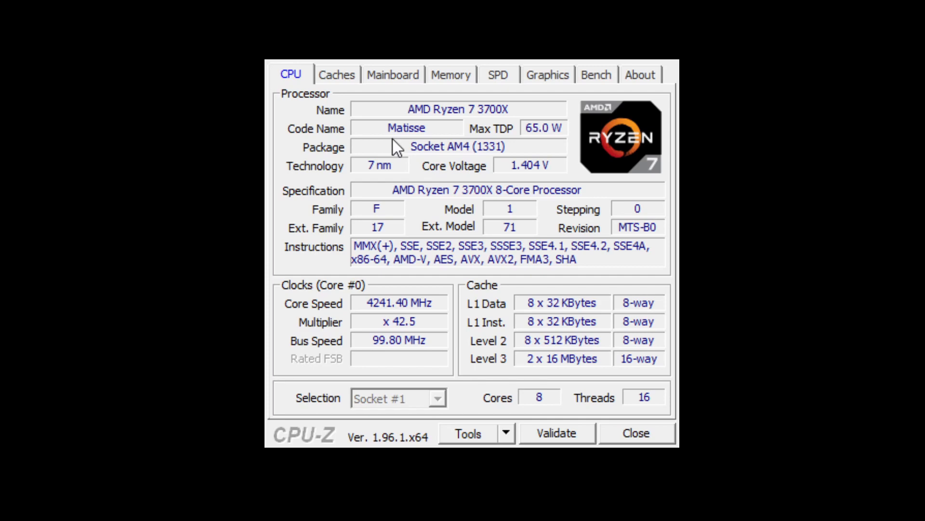
mouse_move(405, 167)
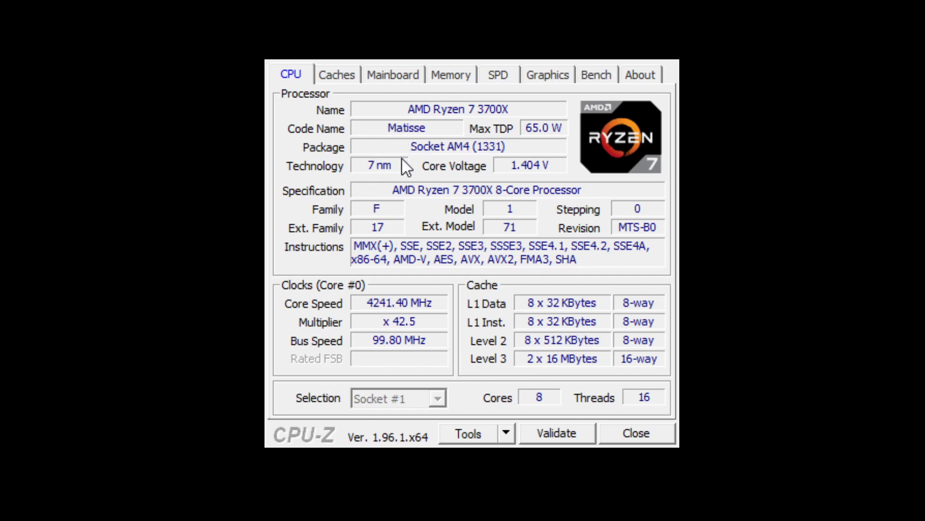
mouse_move(434, 94)
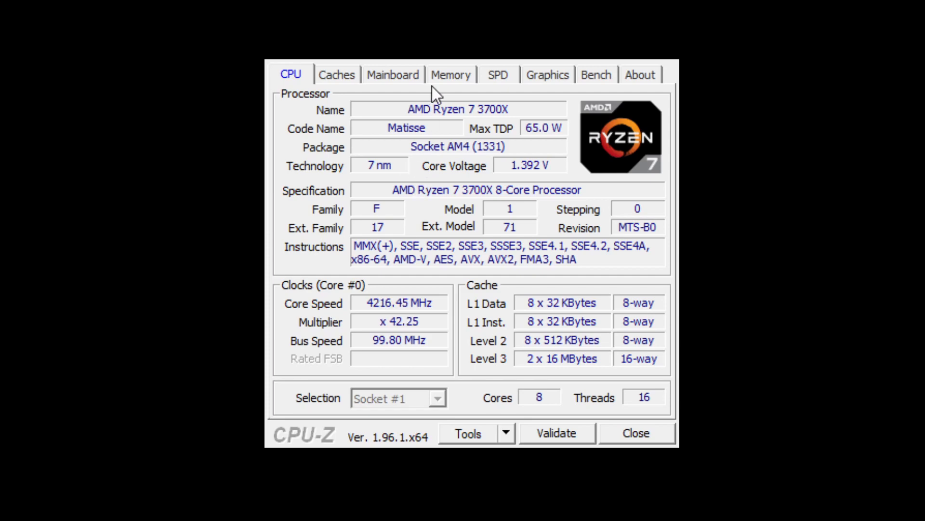
Step: Show the Memory tab: 32 GB dual-channel DDR4 at 18-18-36 timings, 1T
left_click(450, 74)
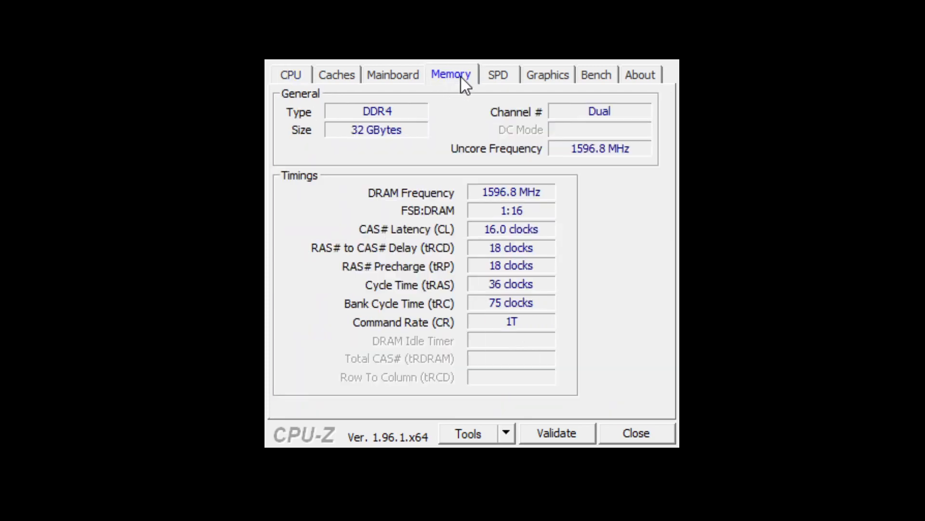
mouse_move(553, 196)
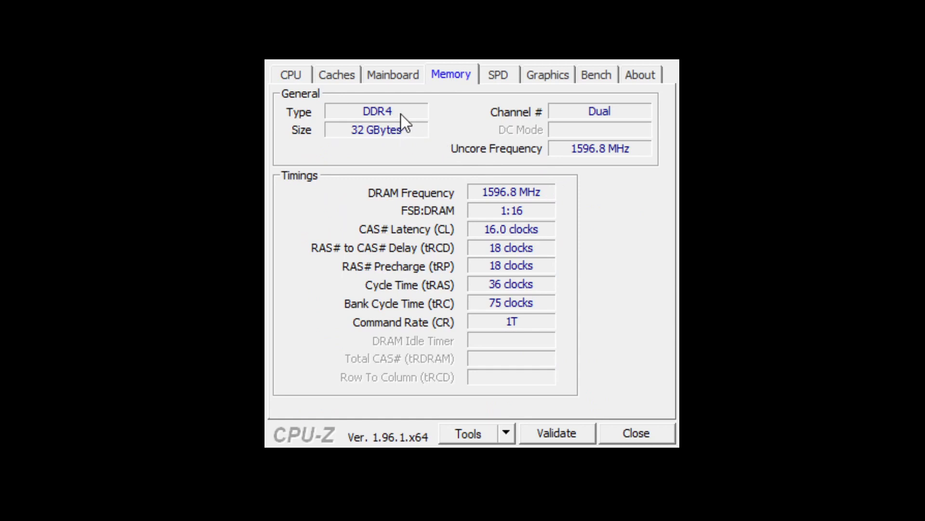
mouse_move(585, 151)
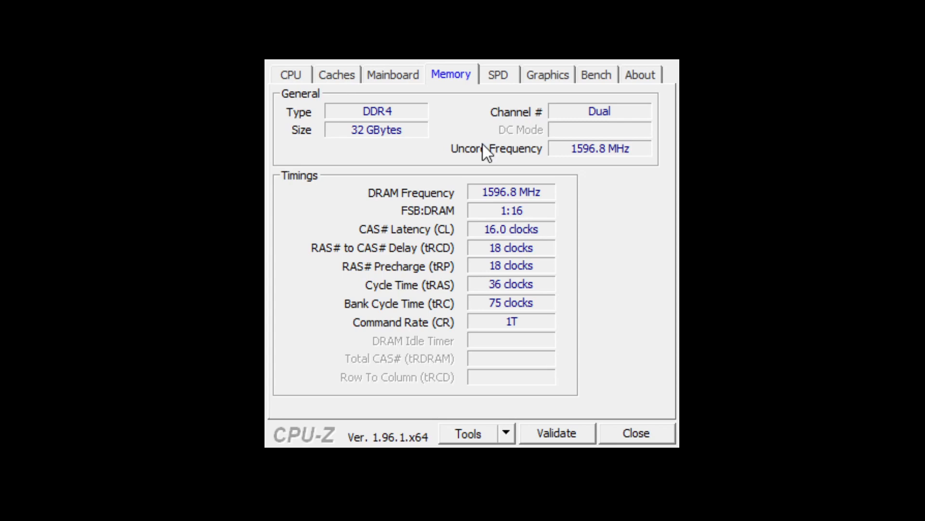
mouse_move(509, 150)
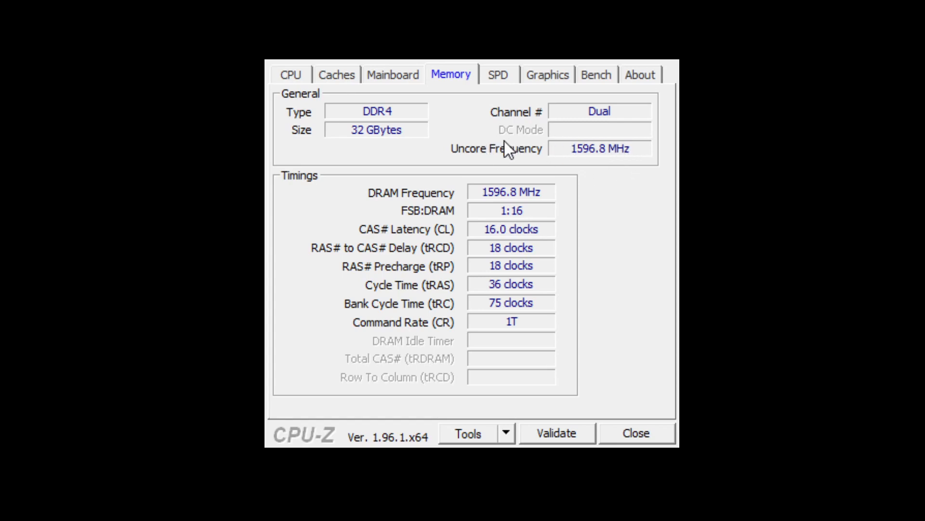
mouse_move(506, 155)
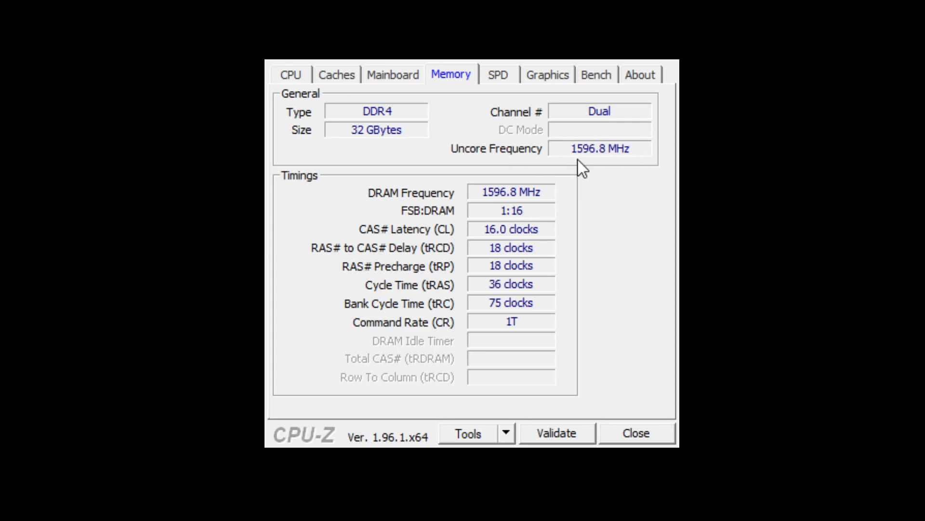
mouse_move(549, 166)
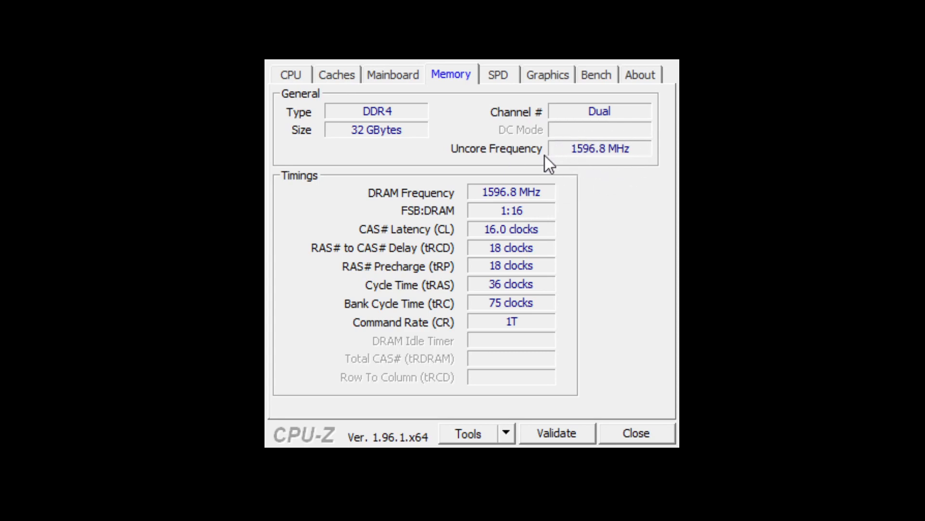
mouse_move(558, 142)
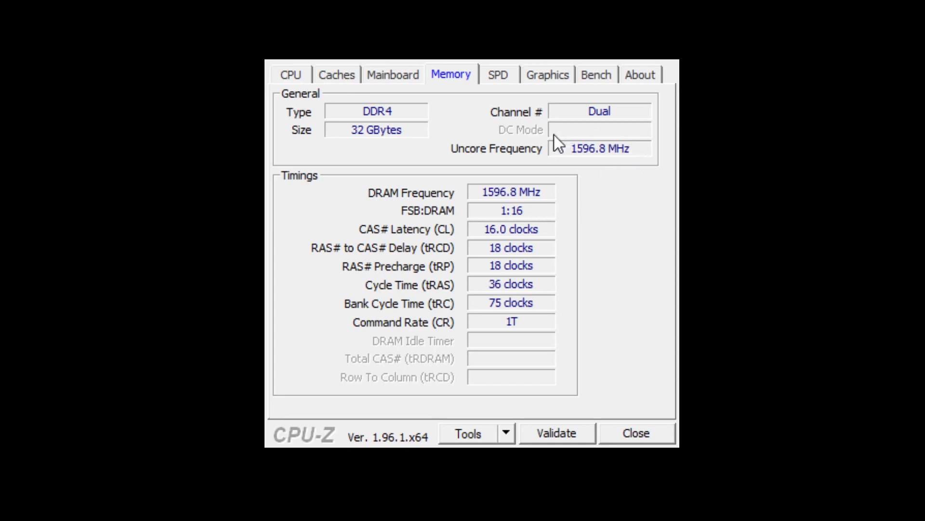
mouse_move(631, 150)
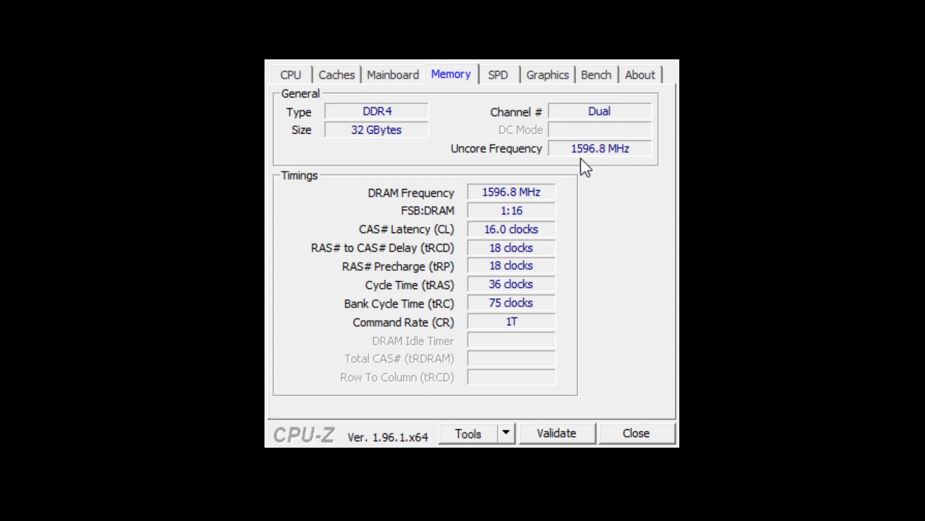
mouse_move(620, 161)
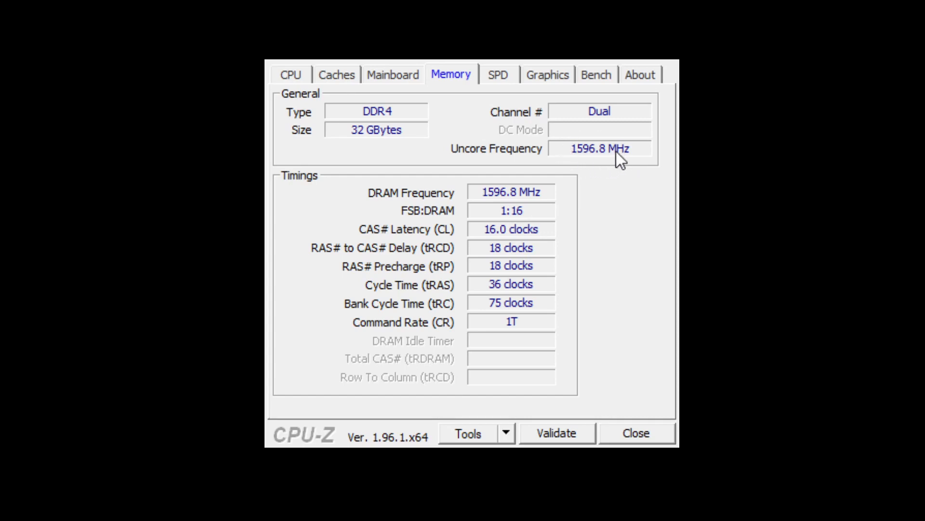
mouse_move(542, 132)
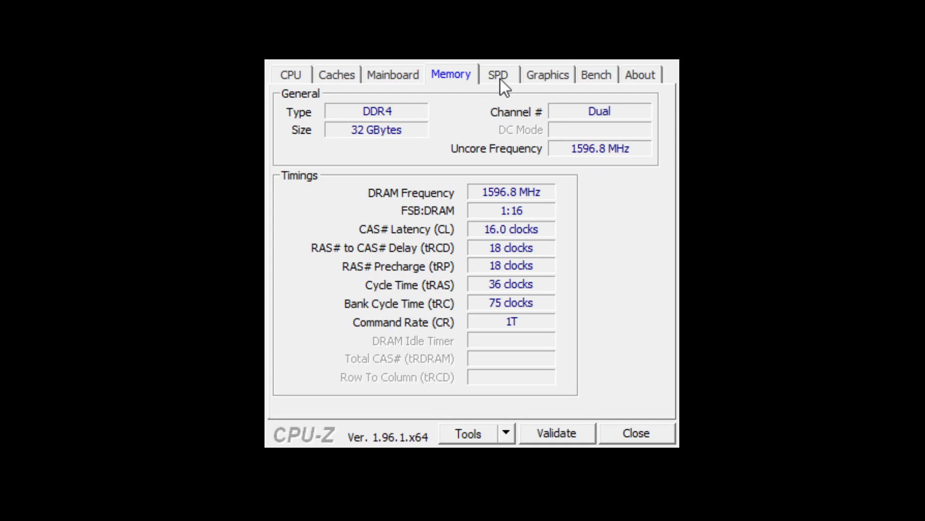
Step: Show the SPD tab confirming XMP 2.0 and an XMP-3200 profile at CL16, 1.35 V
left_click(498, 75)
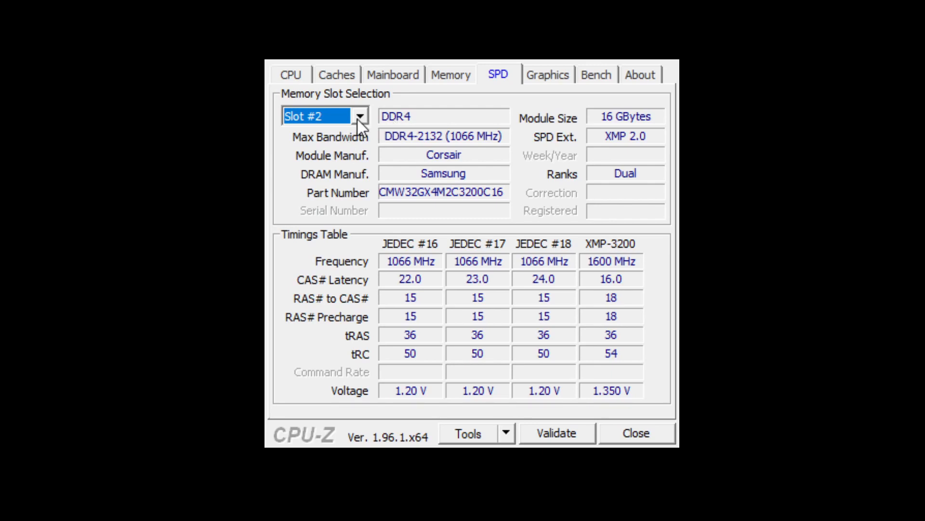
mouse_move(460, 160)
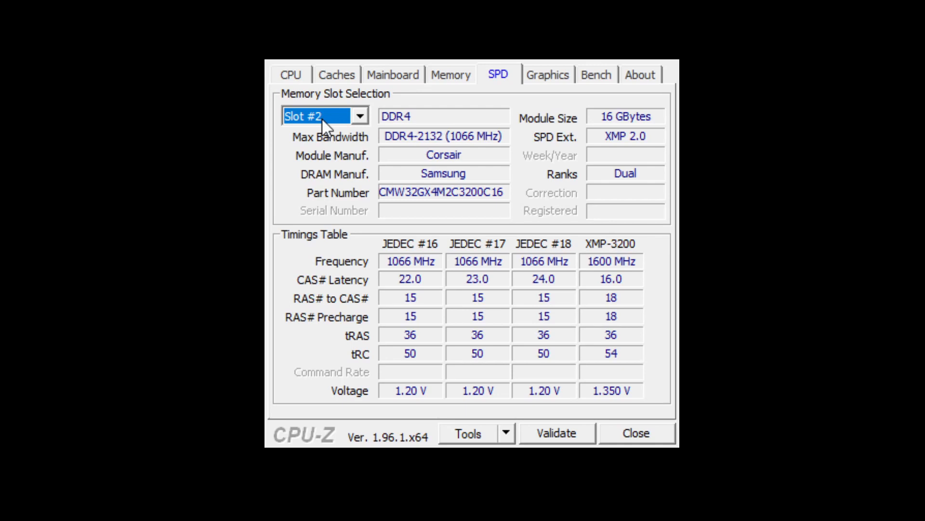
mouse_move(568, 144)
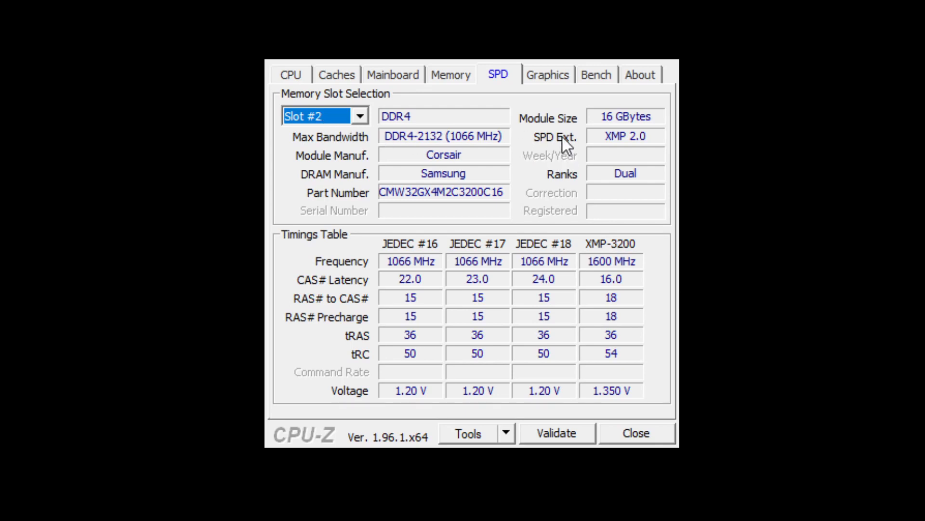
mouse_move(627, 147)
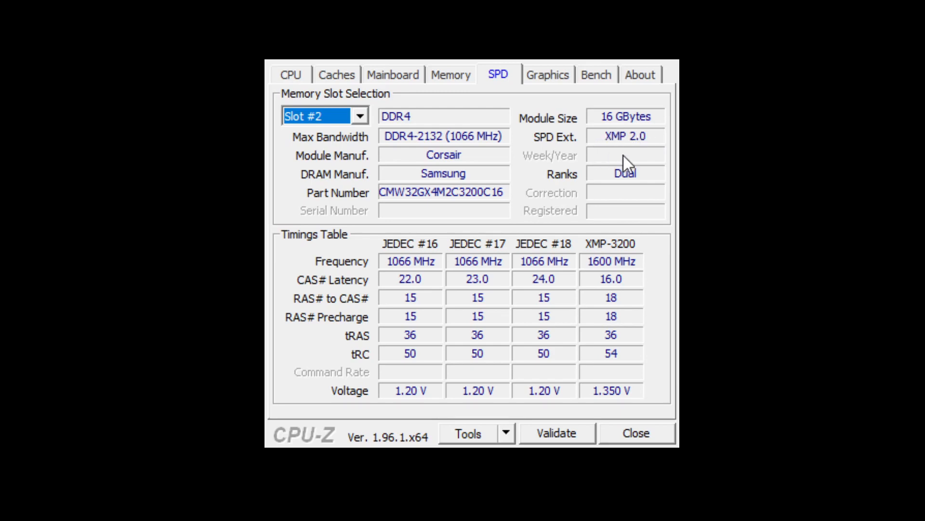
mouse_move(601, 160)
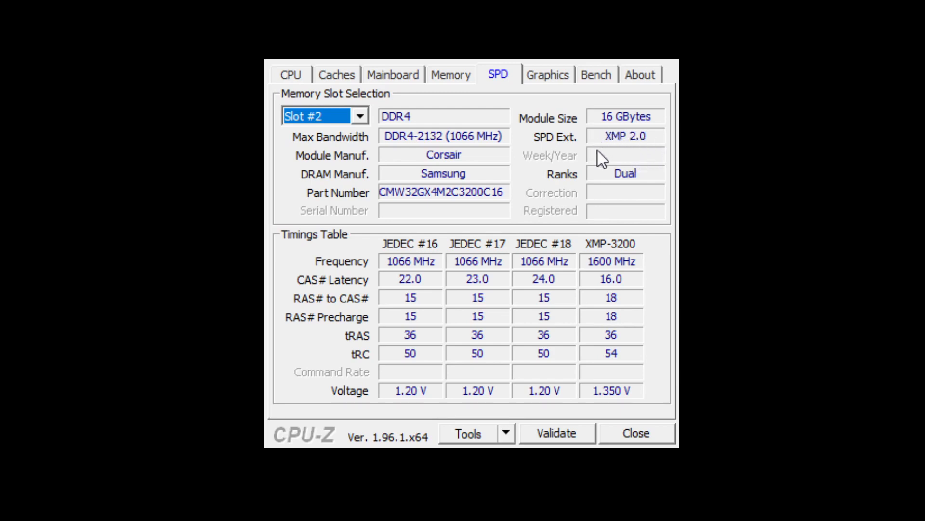
mouse_move(601, 331)
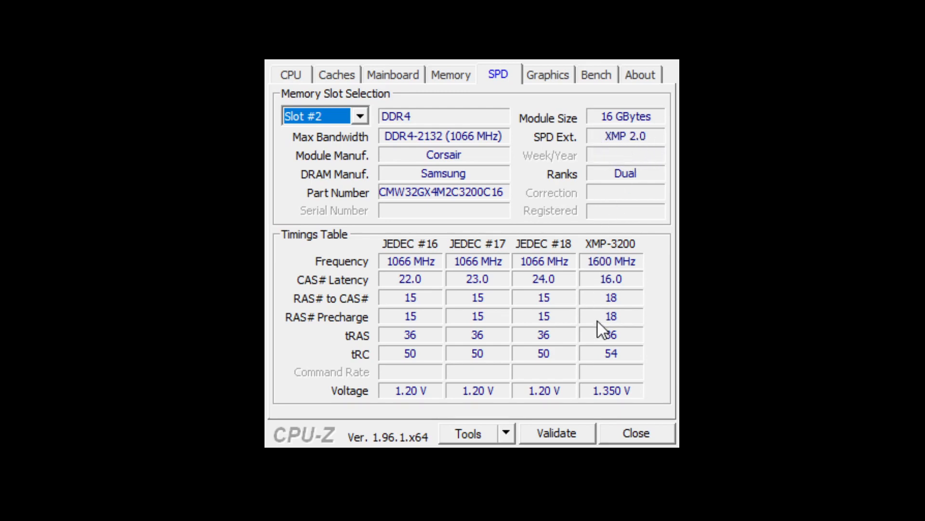
mouse_move(642, 155)
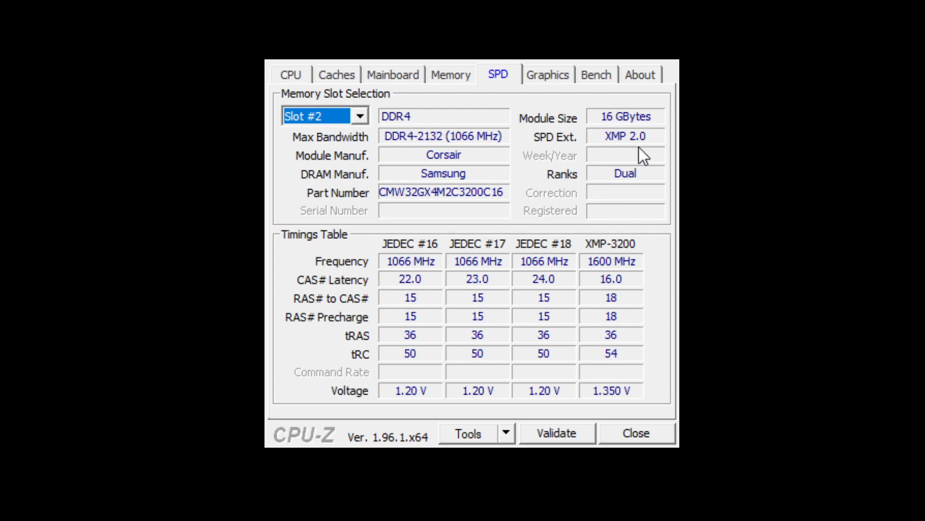
mouse_move(633, 267)
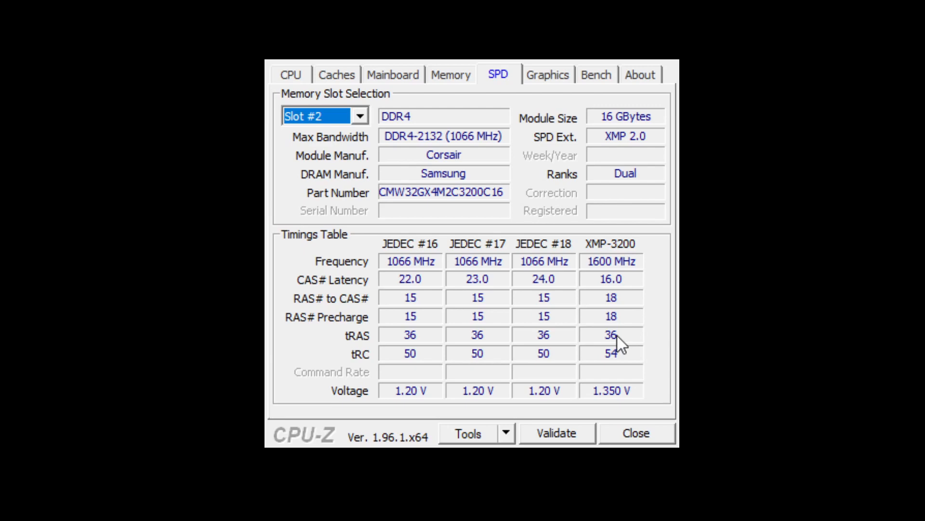
mouse_move(548, 267)
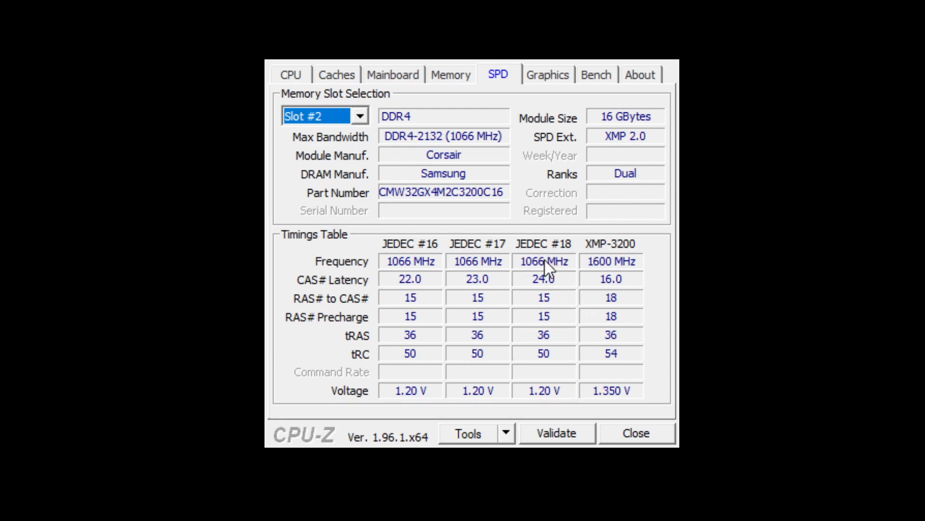
mouse_move(527, 273)
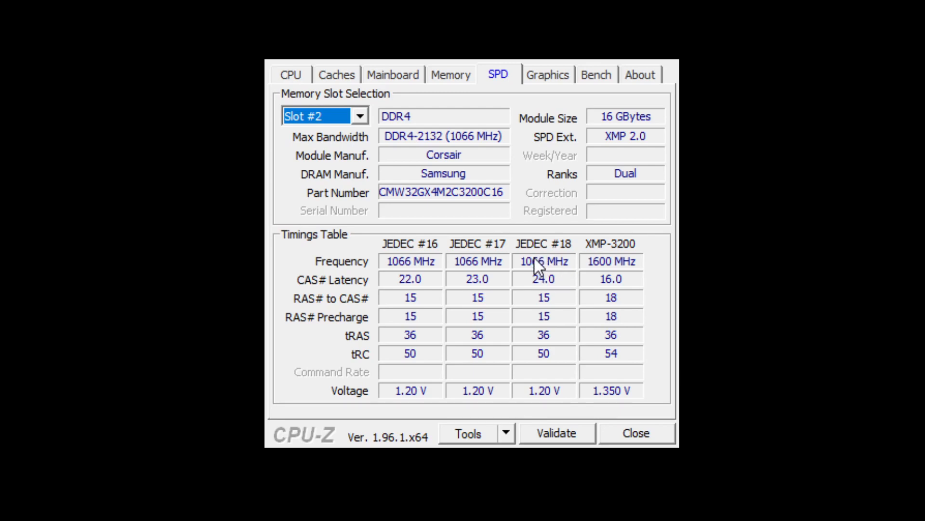
mouse_move(588, 250)
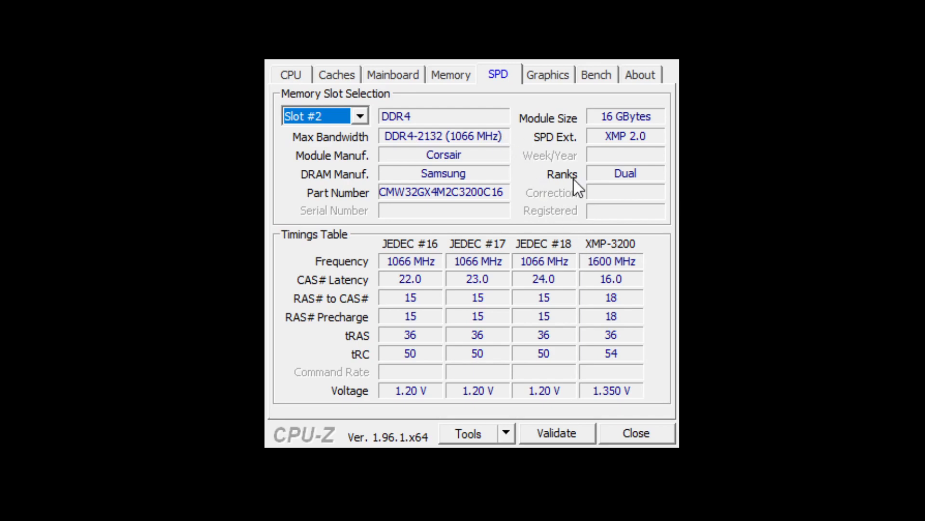
mouse_move(591, 134)
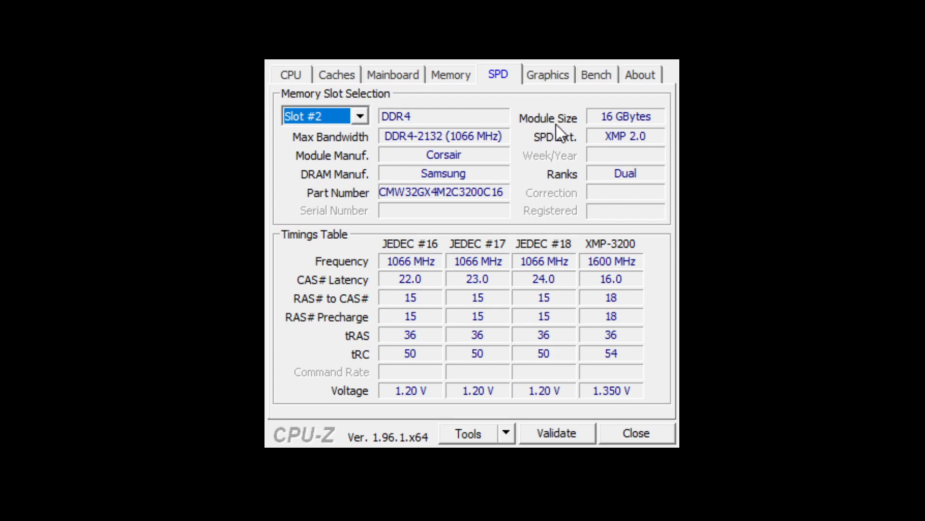
mouse_move(591, 151)
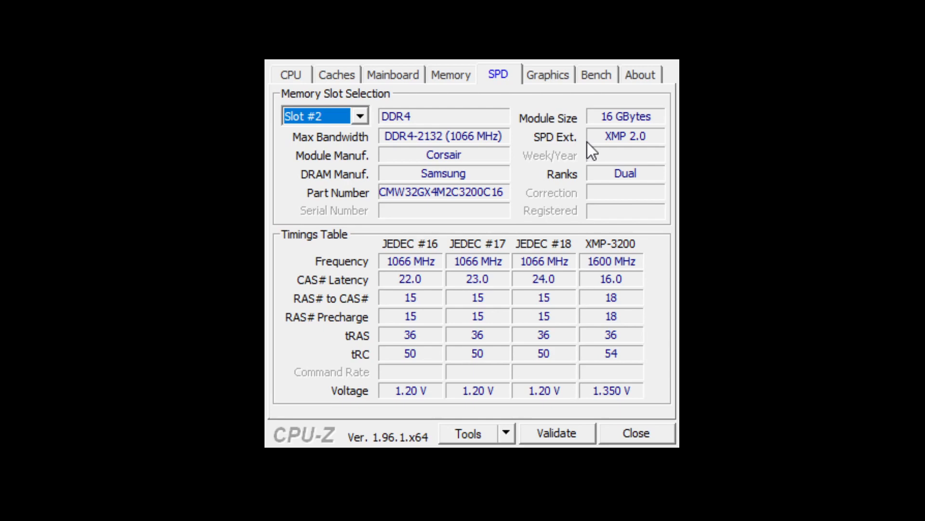
mouse_move(570, 166)
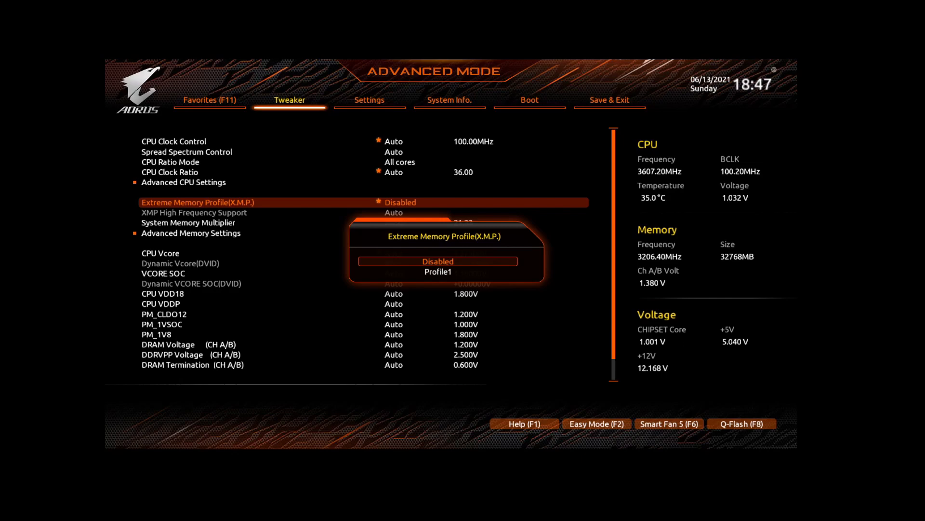
key("Down")
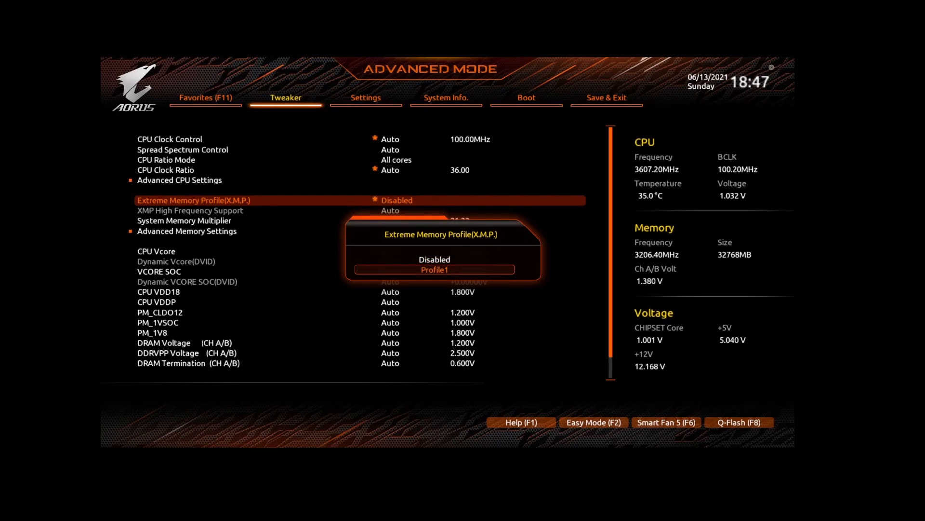
left_click(434, 269)
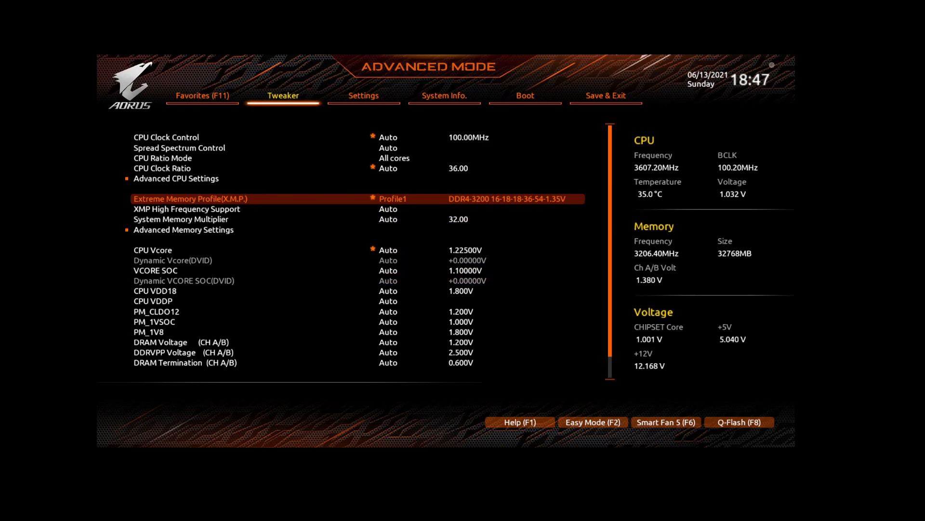